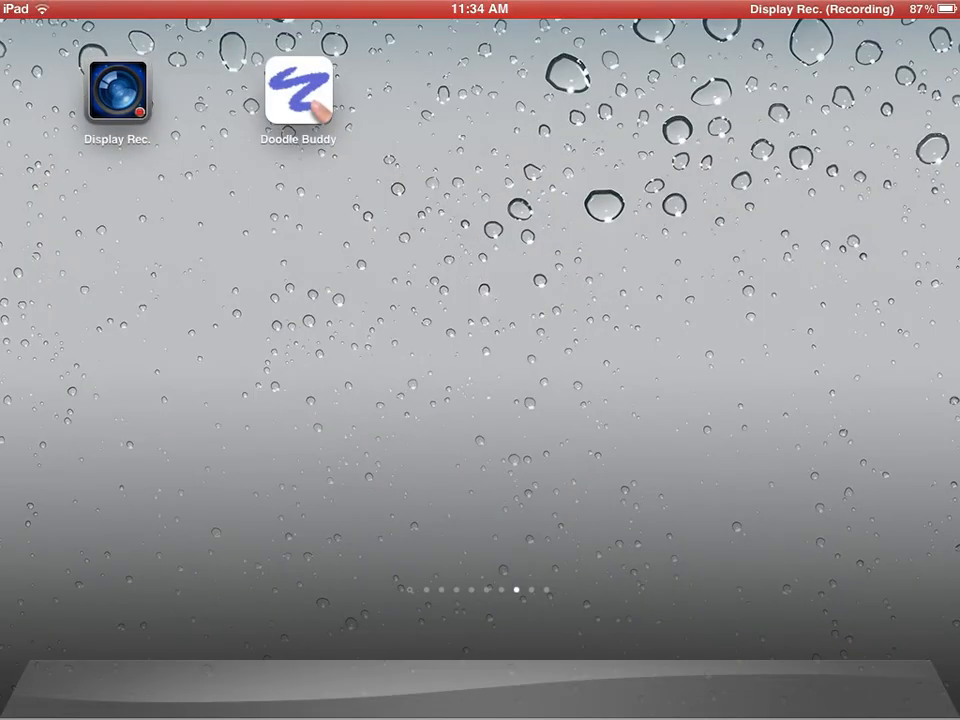
Launch Doodle Buddy from the Home Screen
click(300, 96)
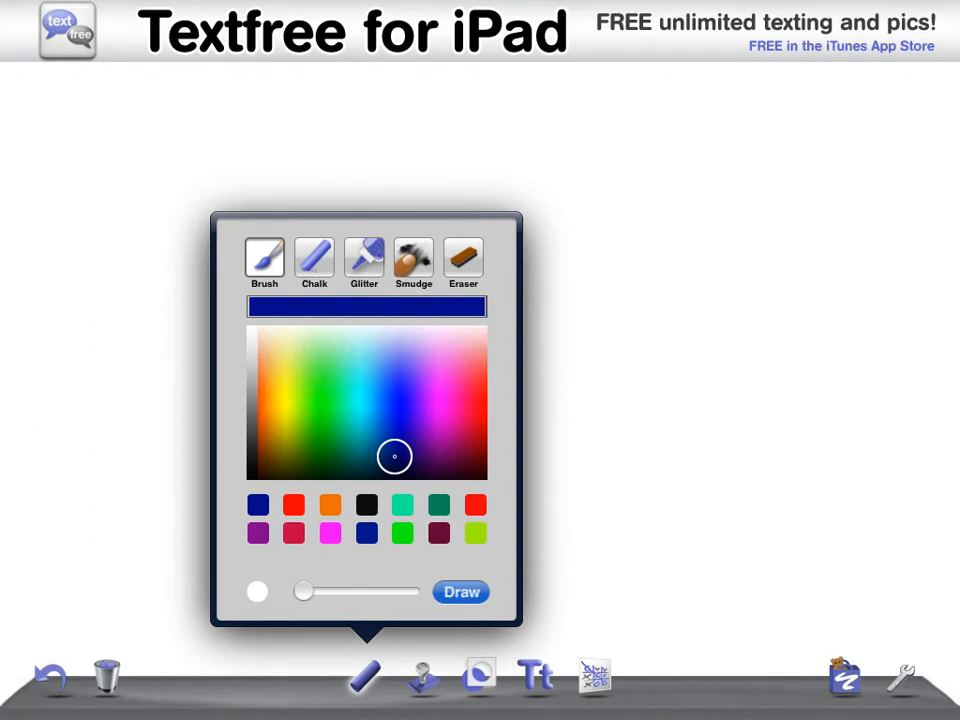
Handwrite 'Hey' in teal, then bring up the clear-doodle prompt
click(460, 592)
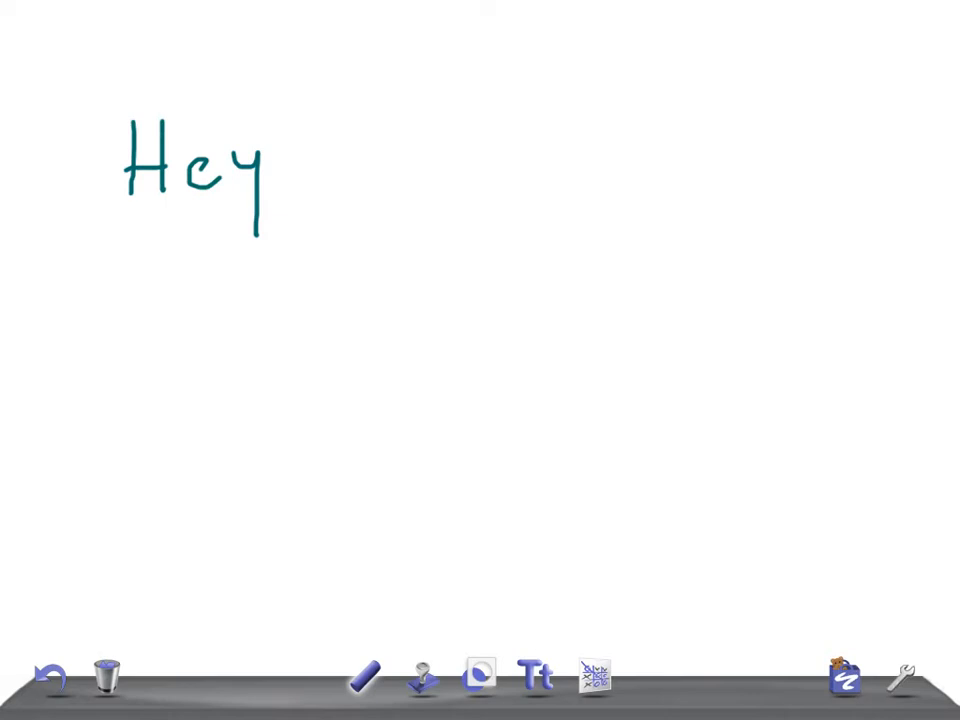
click(108, 676)
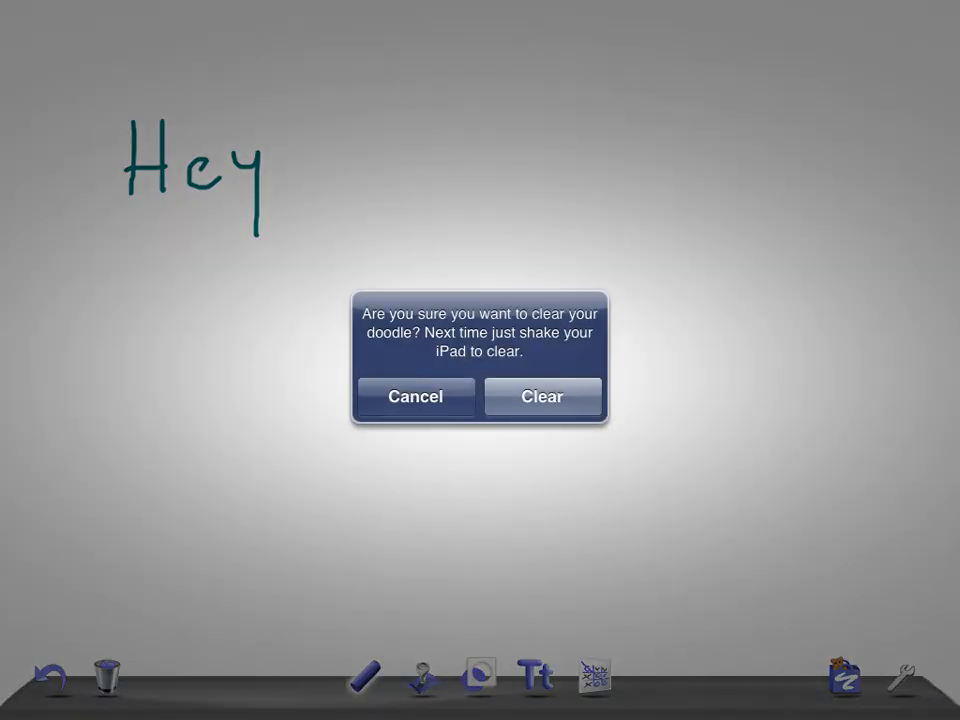
Clear 'Hey', handwrite 'Turner Syndrome' as a title, then bring up the clear prompt again
click(542, 396)
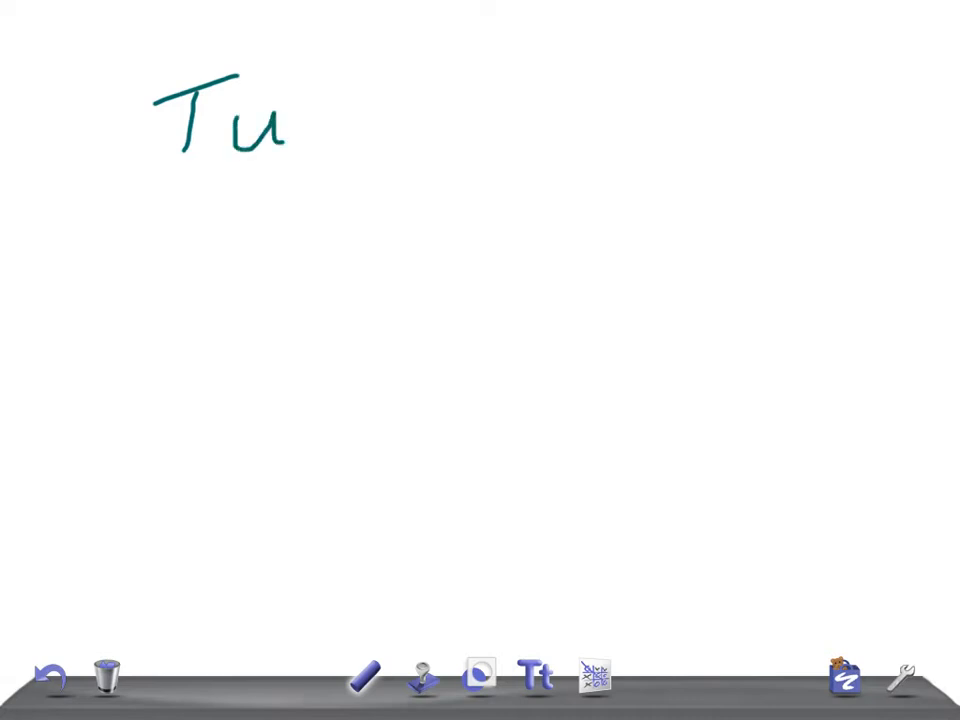
drag(300, 130, 470, 140)
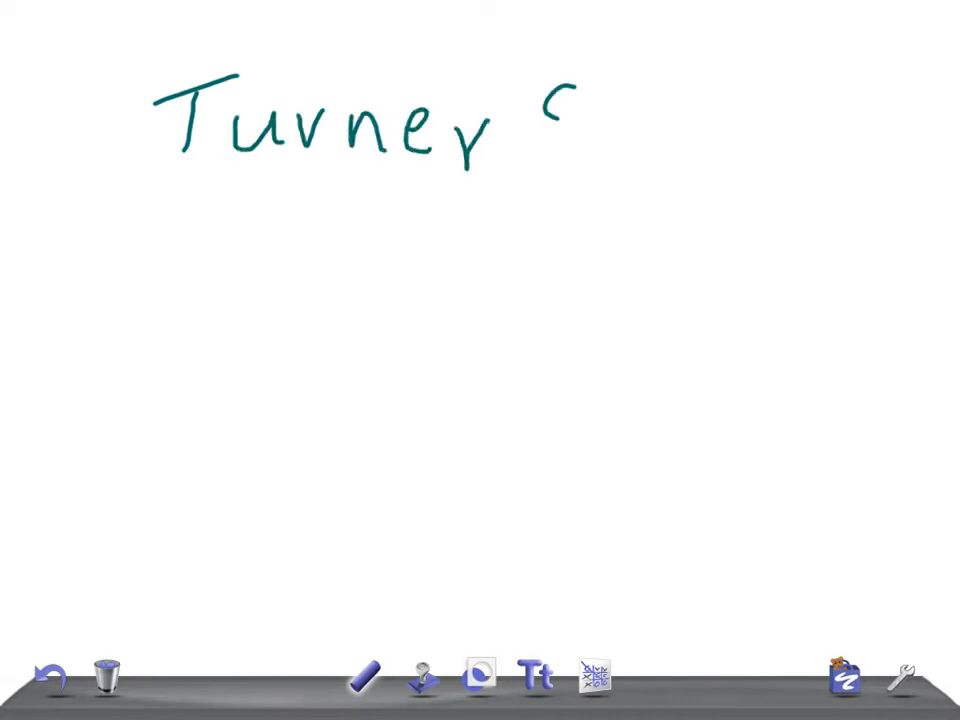
click(108, 676)
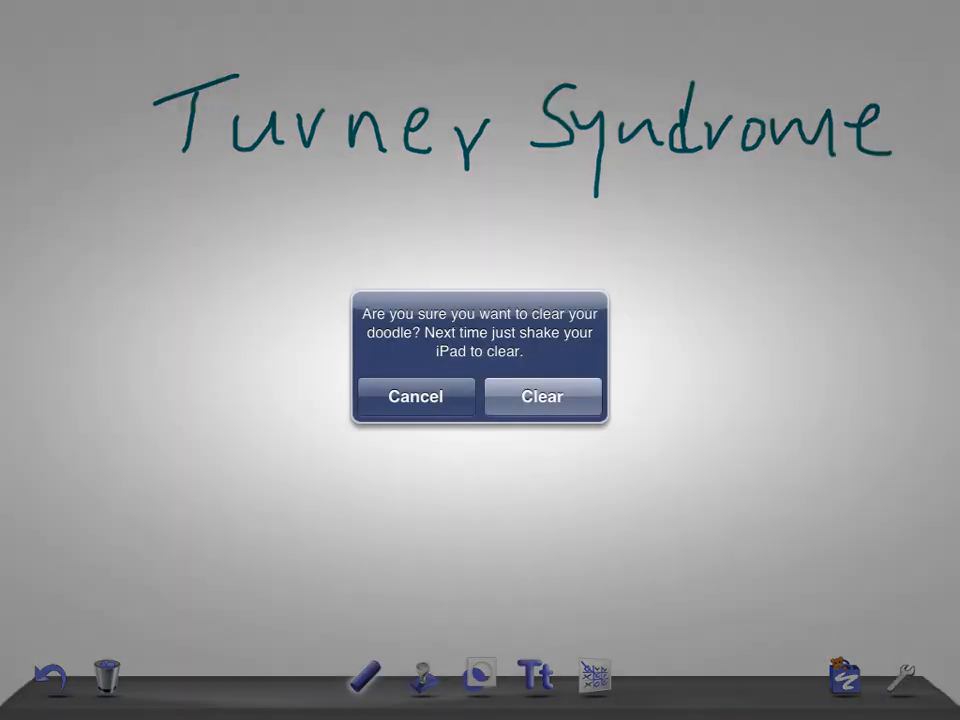
Clear the title and sketch the neck, shoulders, inner arms and torso sides in teal
click(542, 396)
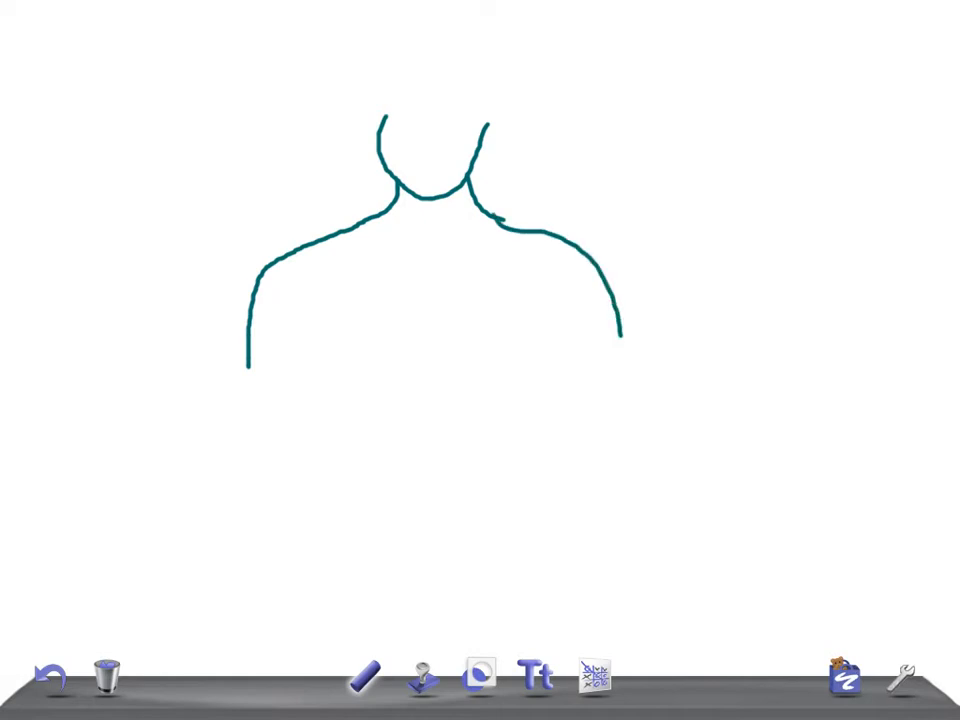
drag(310, 300, 324, 284)
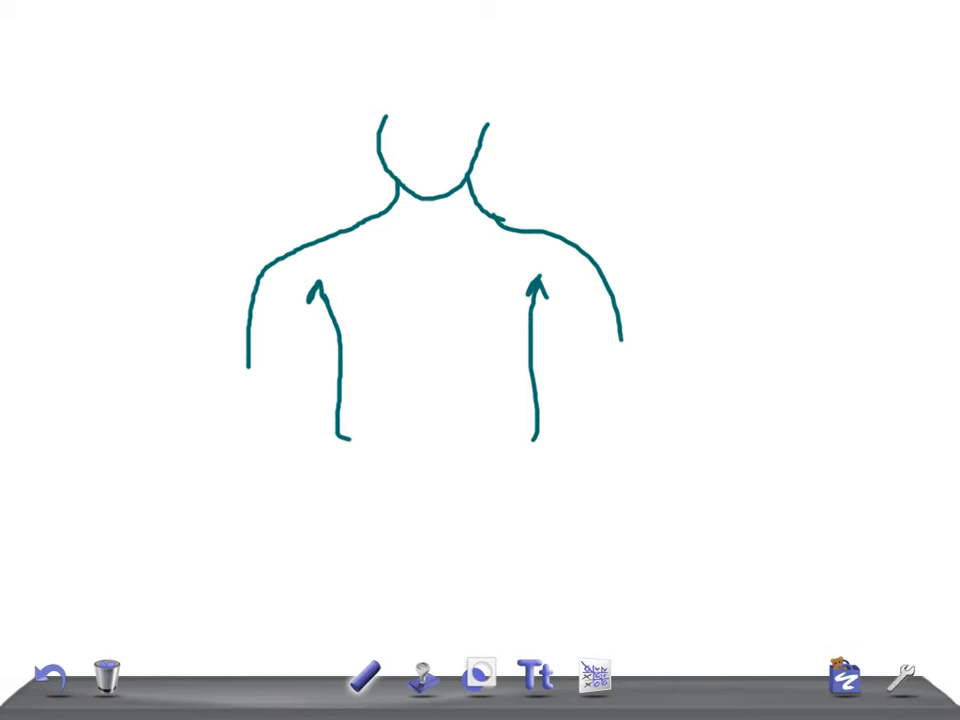
drag(344, 440, 370, 490)
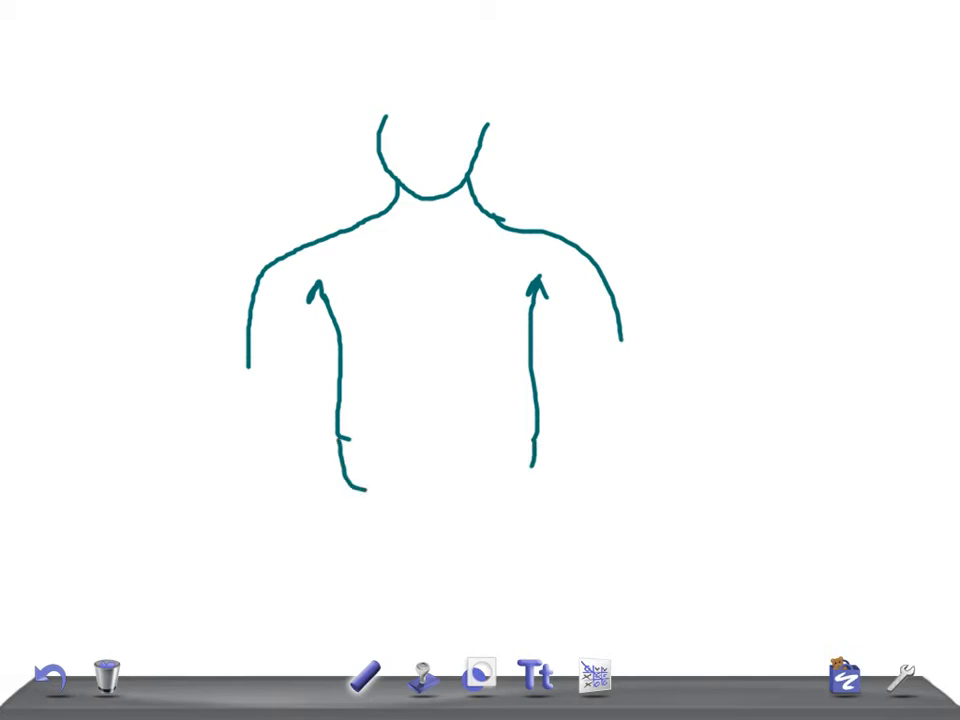
drag(344, 490, 360, 650)
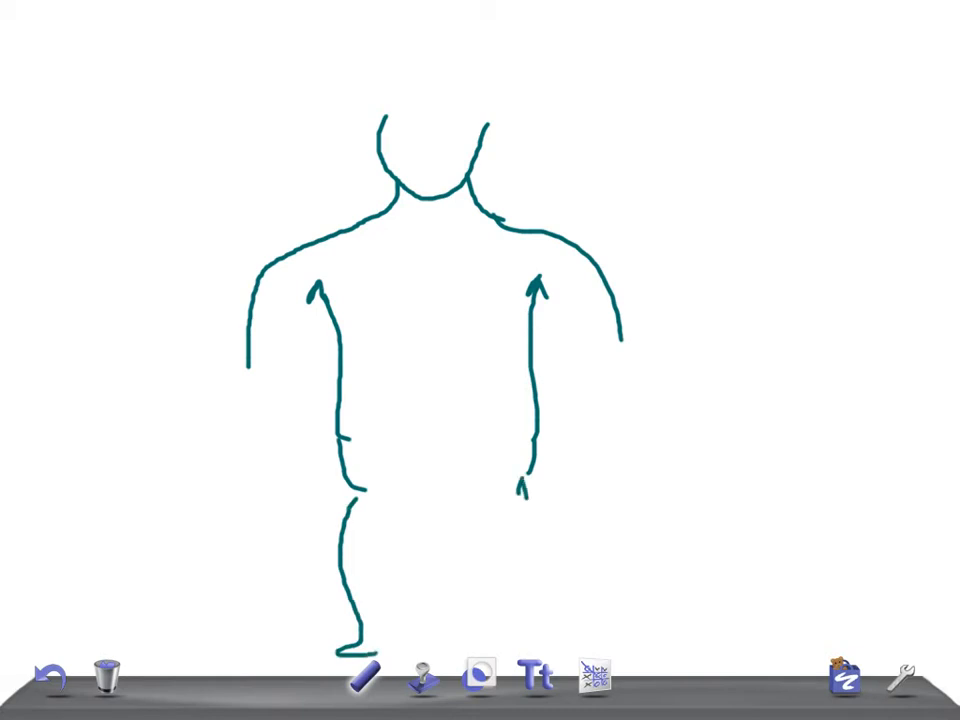
drag(524, 490, 544, 644)
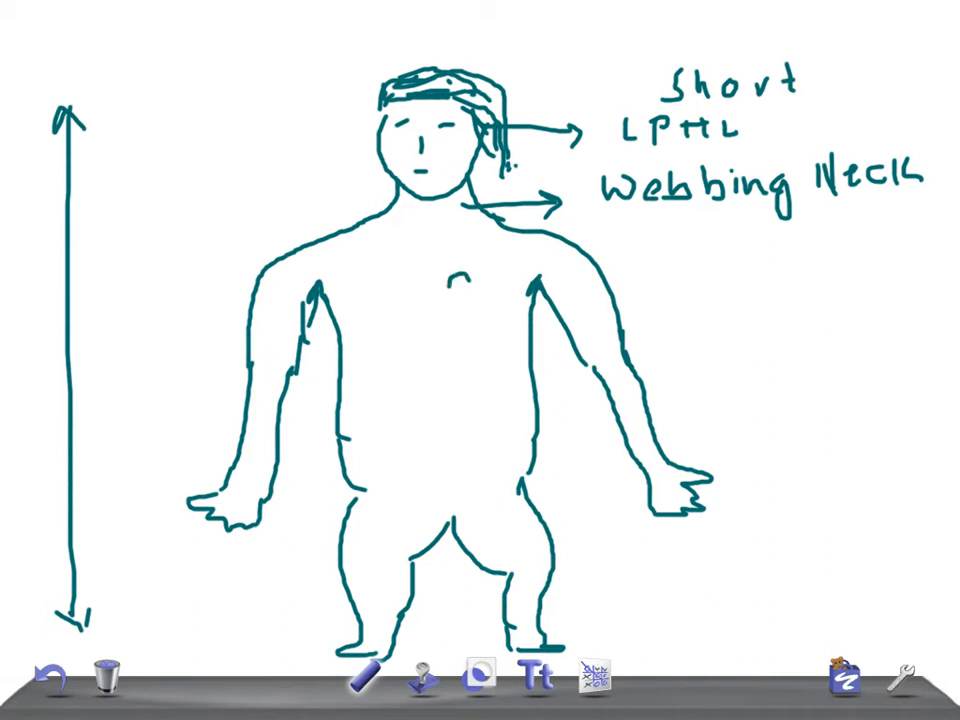
Draw a small heart on the chest with a right arrow to 'C.A' and a 'Broad' label
drag(460, 280, 480, 320)
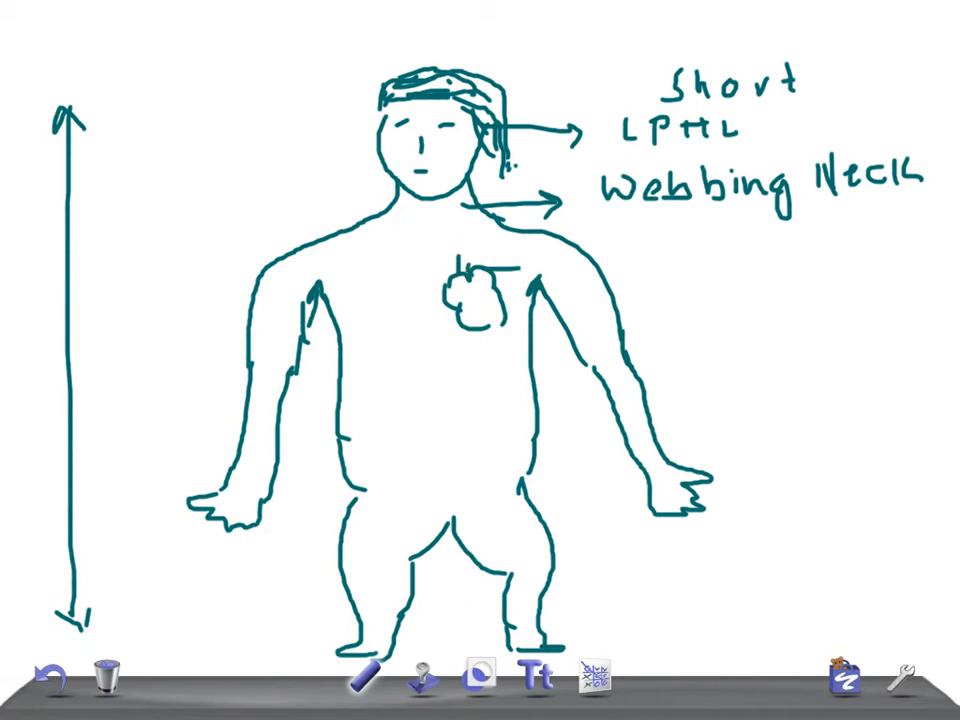
drag(460, 264, 650, 262)
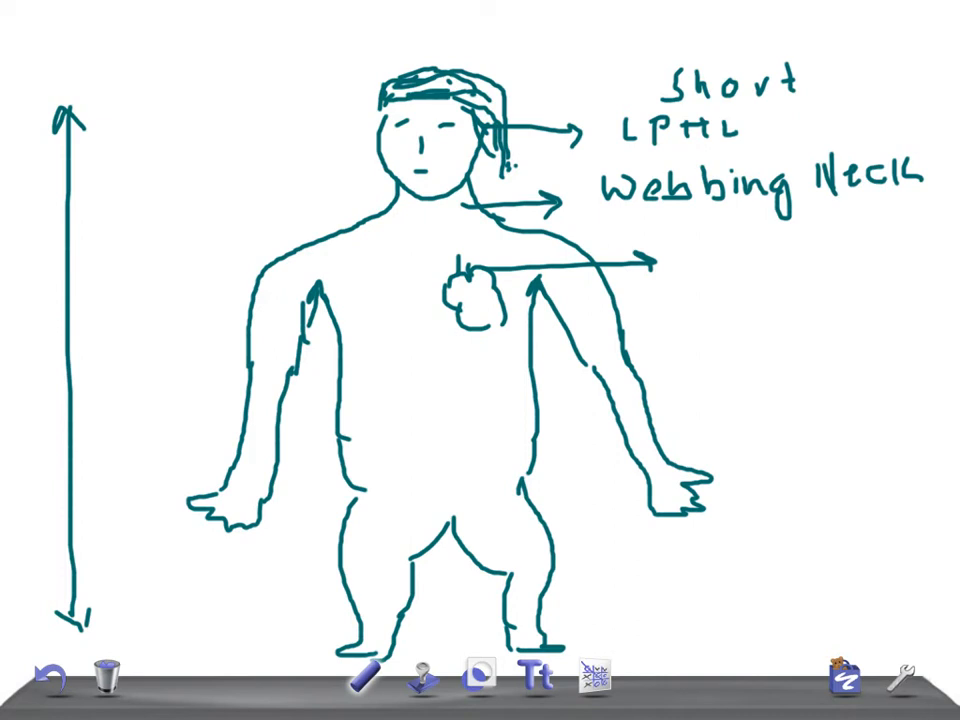
drag(680, 260, 740, 256)
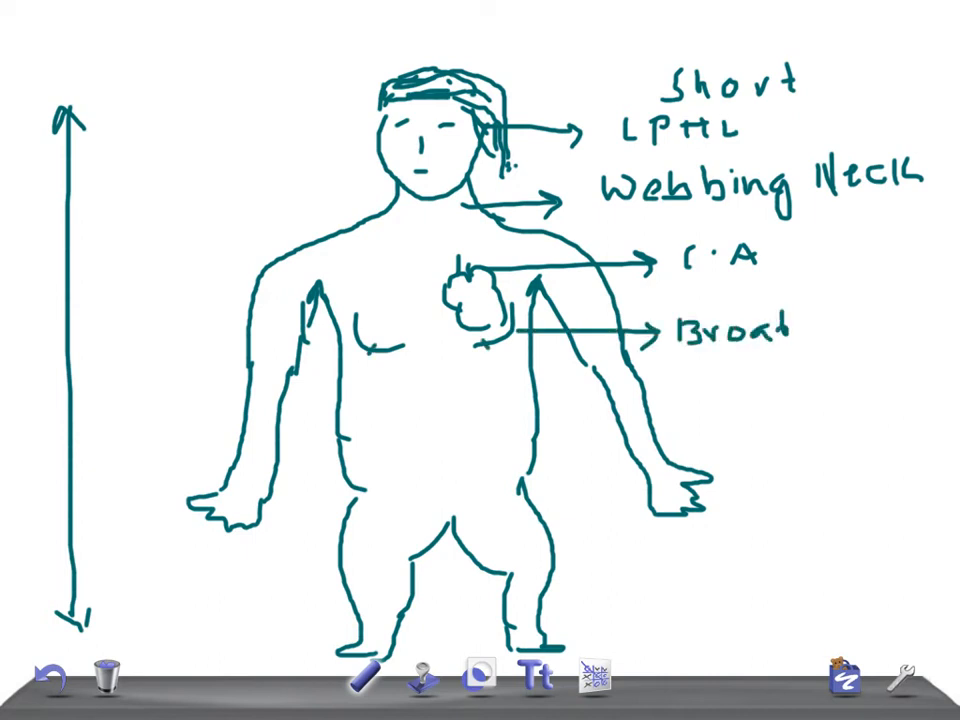
Finish 'Broad chest', label hands and legs (Small FN, RU, PN, E.L), and write 'USMLE' by the height arrow
text(chest)
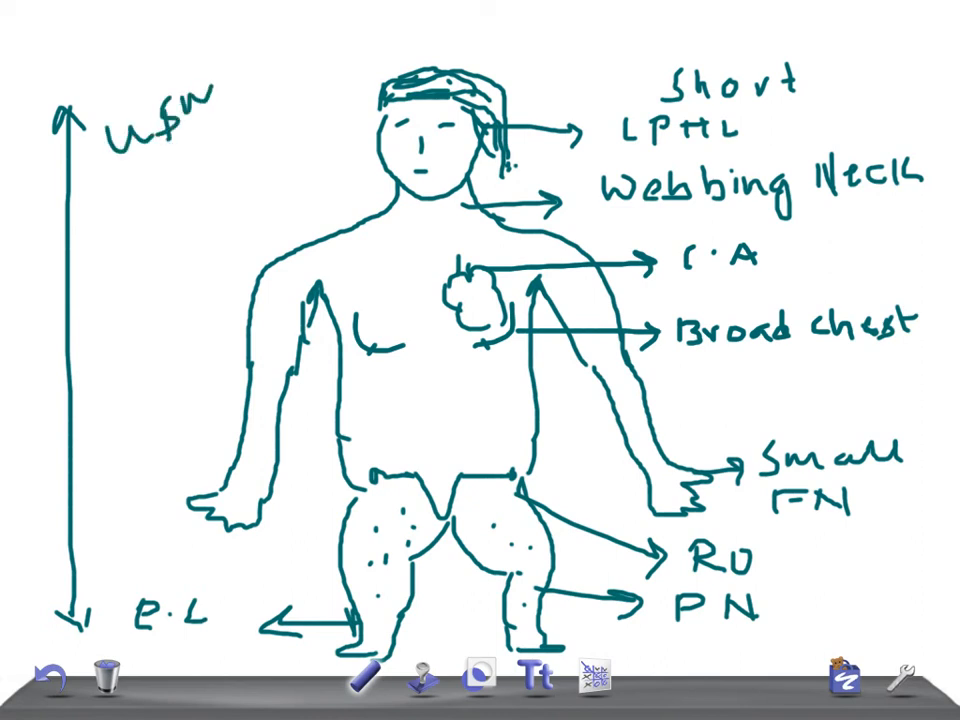
drag(236, 90, 284, 76)
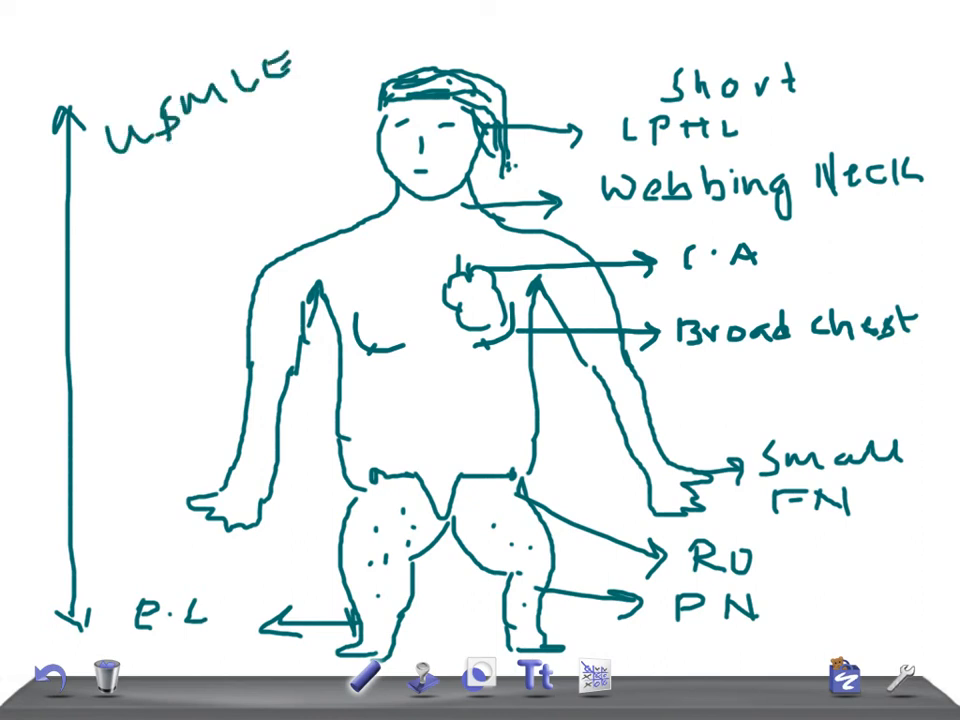